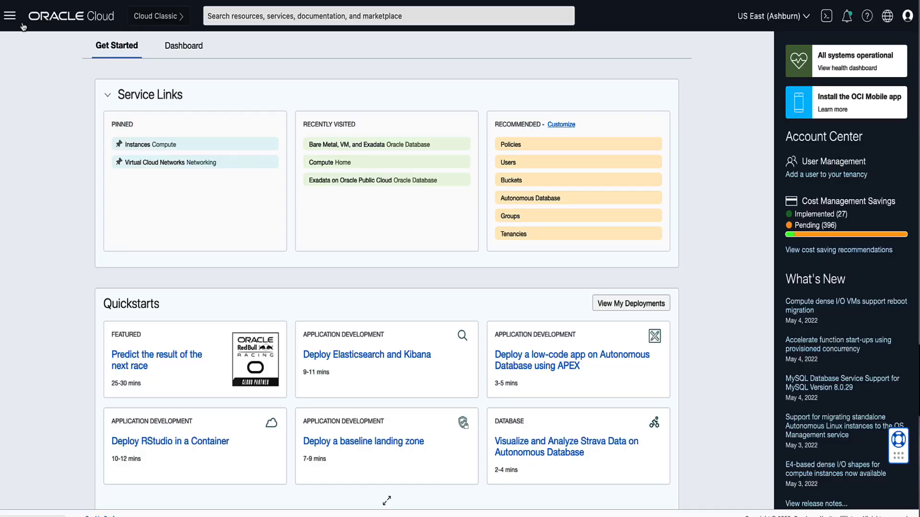
- Navigate via Oracle Database > Oracle Base Database to the ExadataPM DB Systems list
left_click(9, 16)
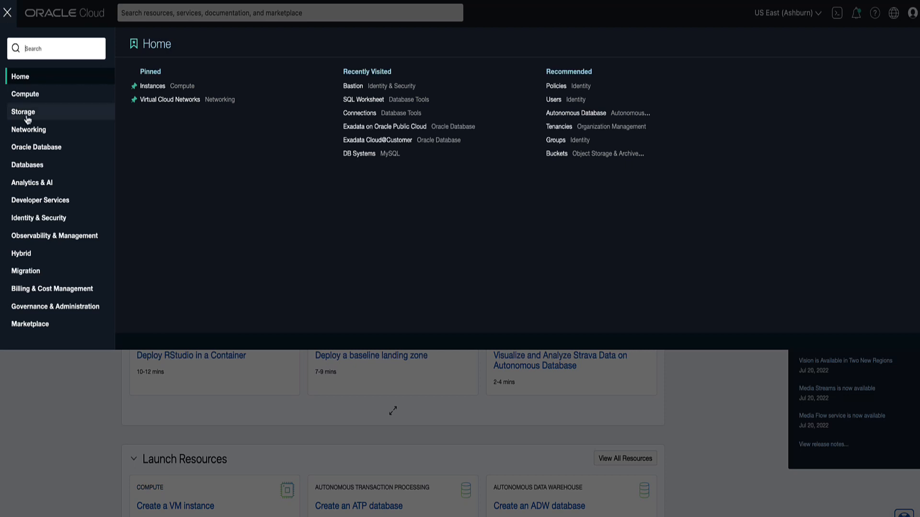
left_click(35, 146)
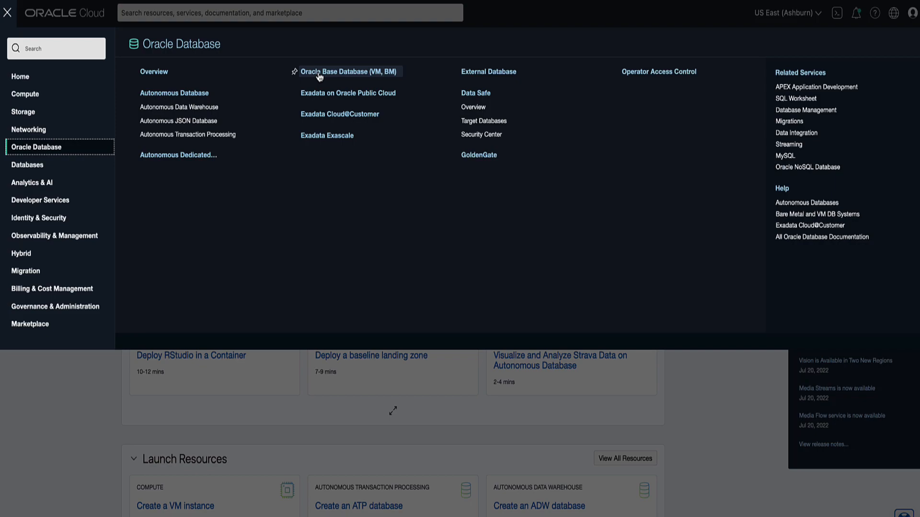
left_click(347, 72)
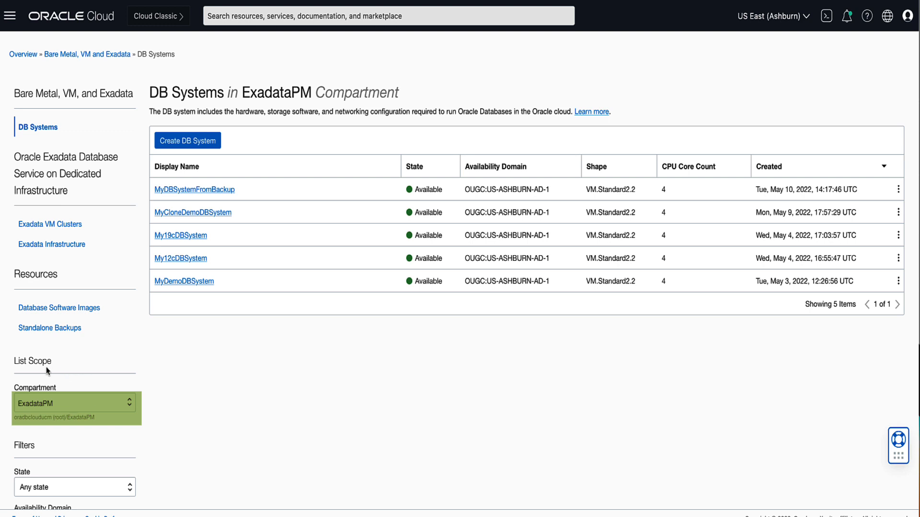
mouse_move(52, 420)
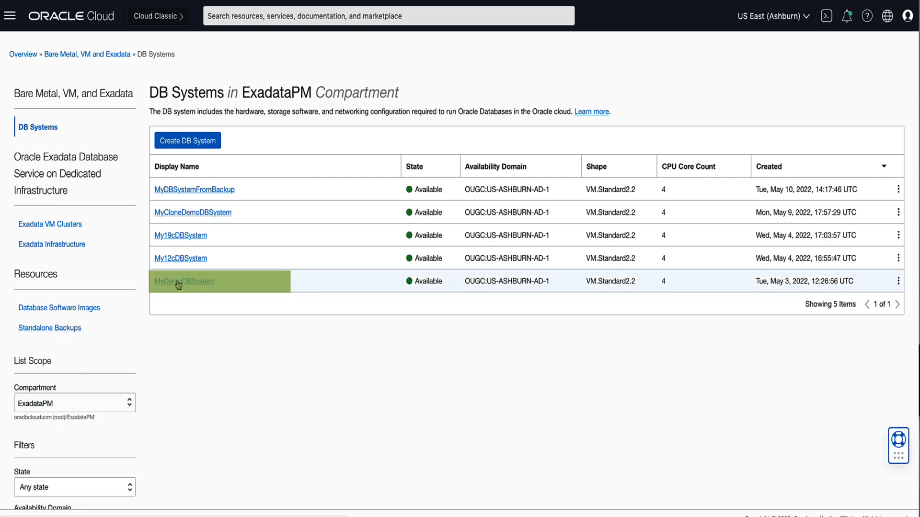
- Show MyDemoDBSystem's details page, currently Available on VM.Standard2.2
left_click(184, 281)
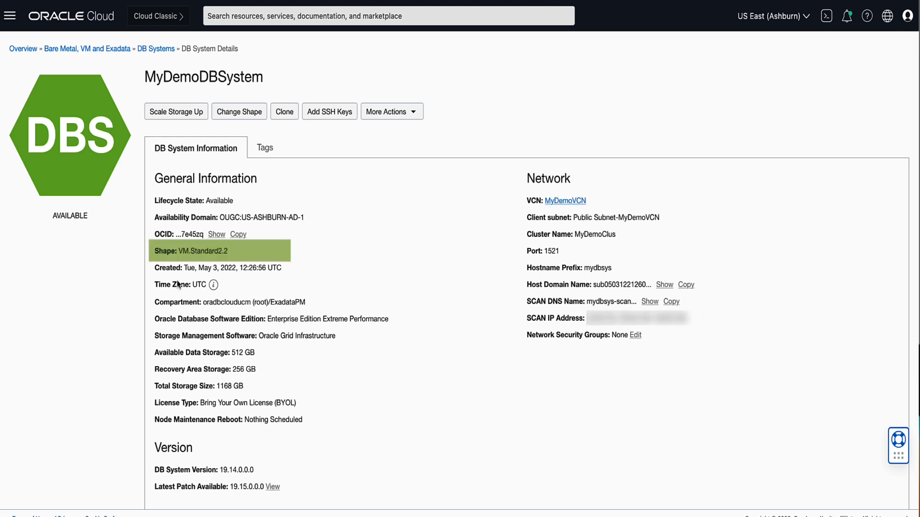
mouse_move(229, 260)
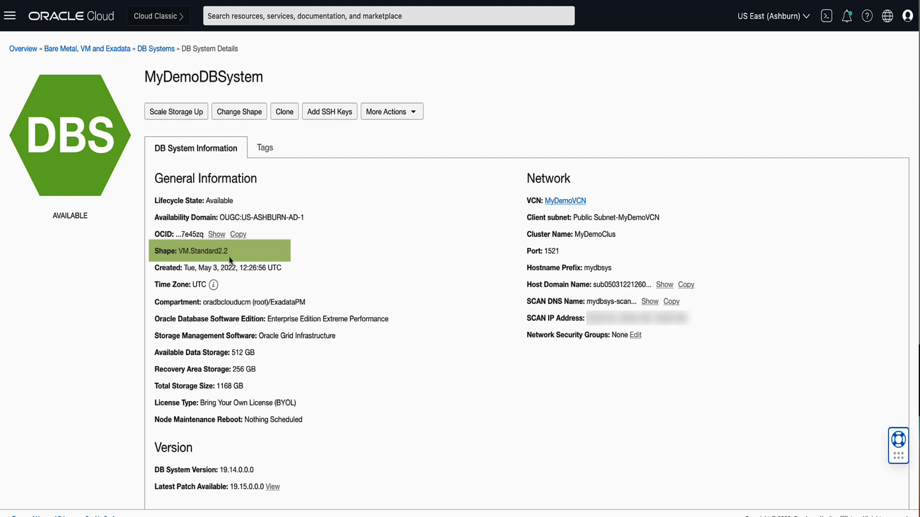
mouse_move(239, 111)
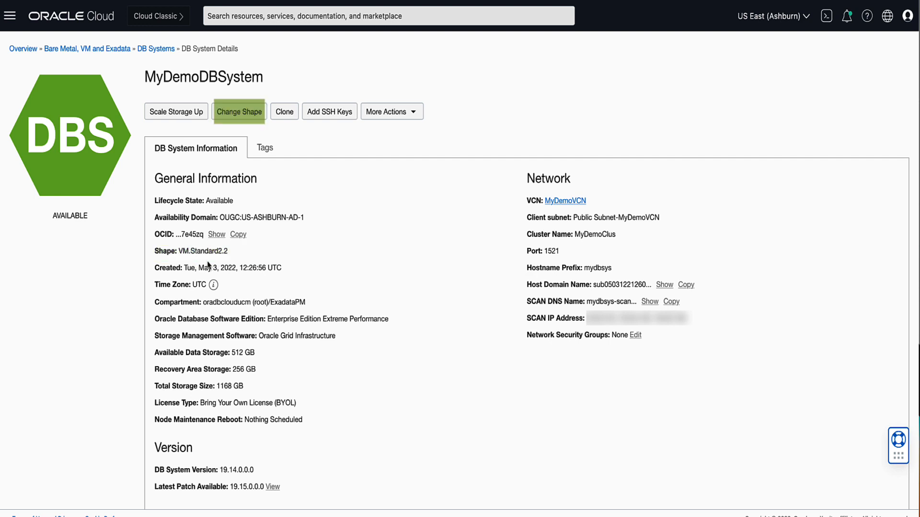
mouse_move(238, 112)
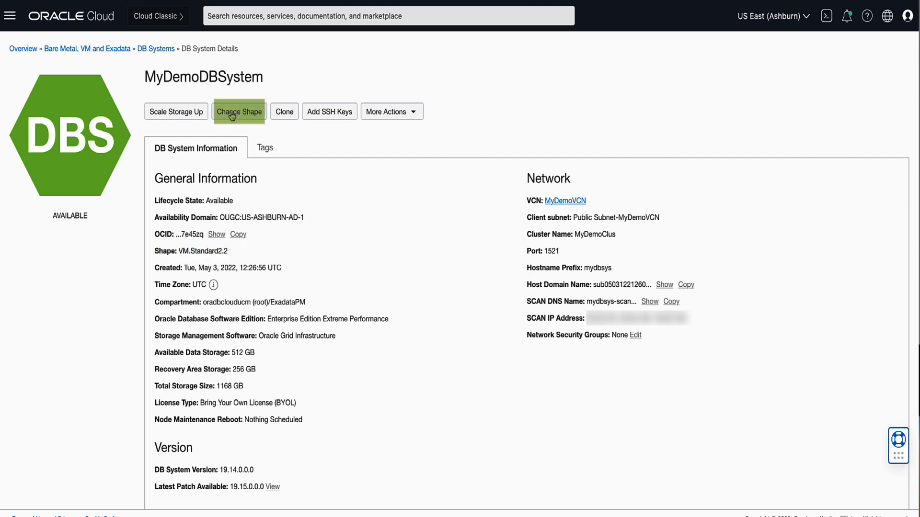
- Choose VM.Standard2.4 as MyDemoDBSystem's new shape and request the change
left_click(238, 111)
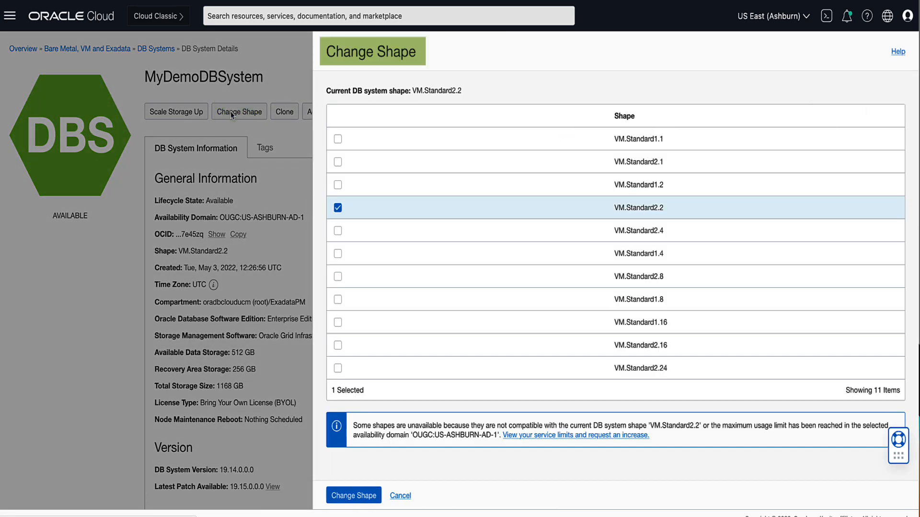
mouse_move(367, 217)
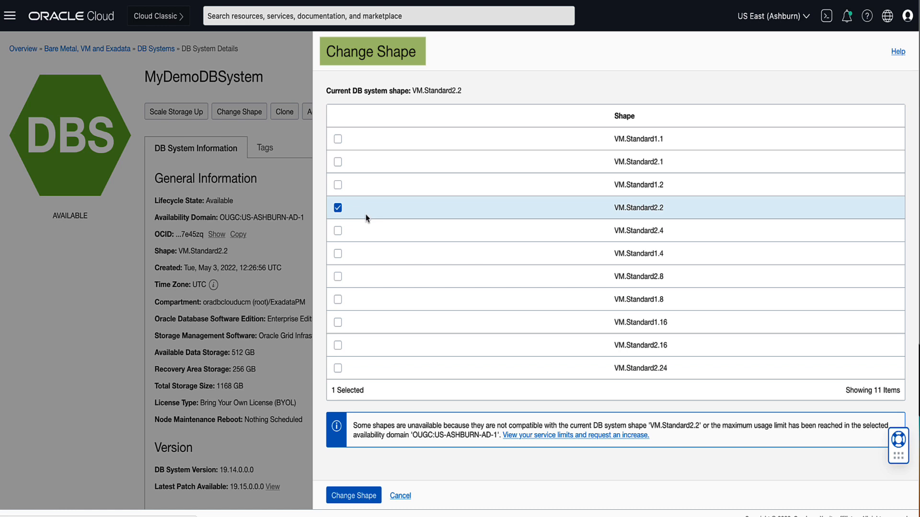
mouse_move(338, 234)
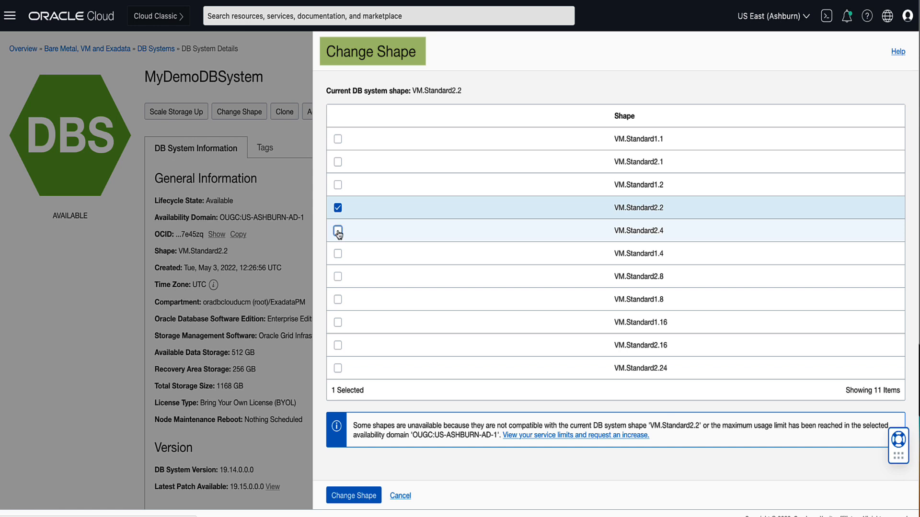
left_click(338, 231)
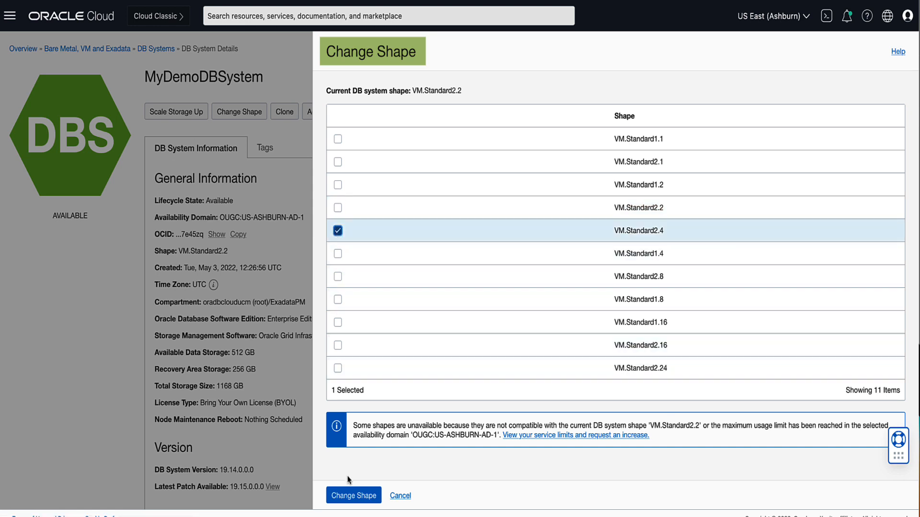
left_click(354, 495)
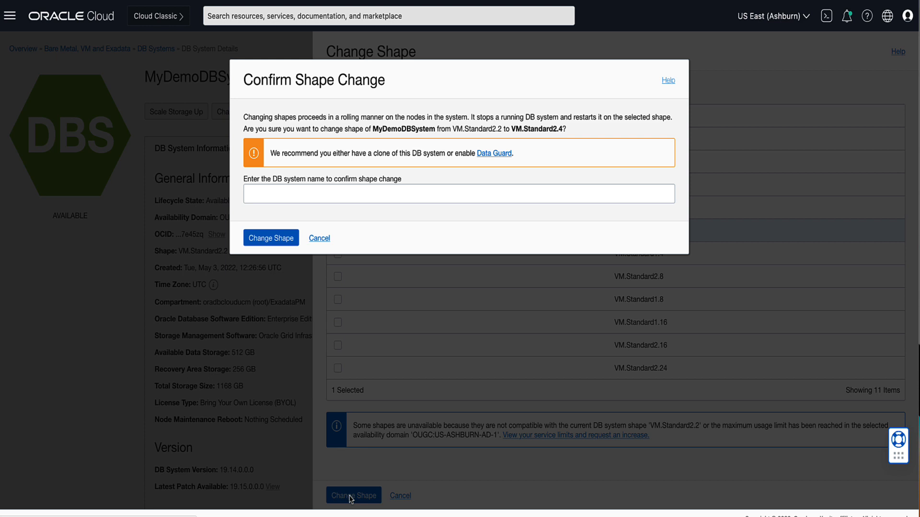
- Confirm the shape change by entering 'MyDemoDBSystem' and submit it, putting the system into Updating
type("MyDemoDBSystem")
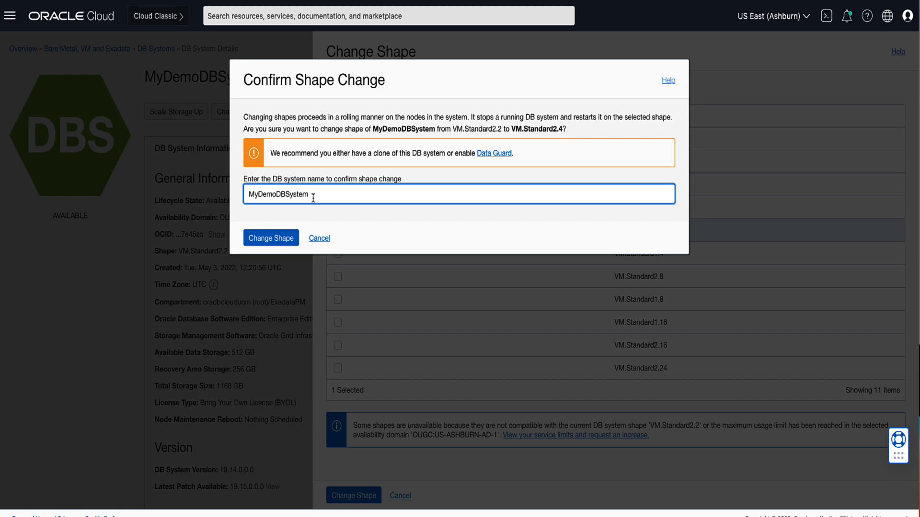
mouse_move(270, 238)
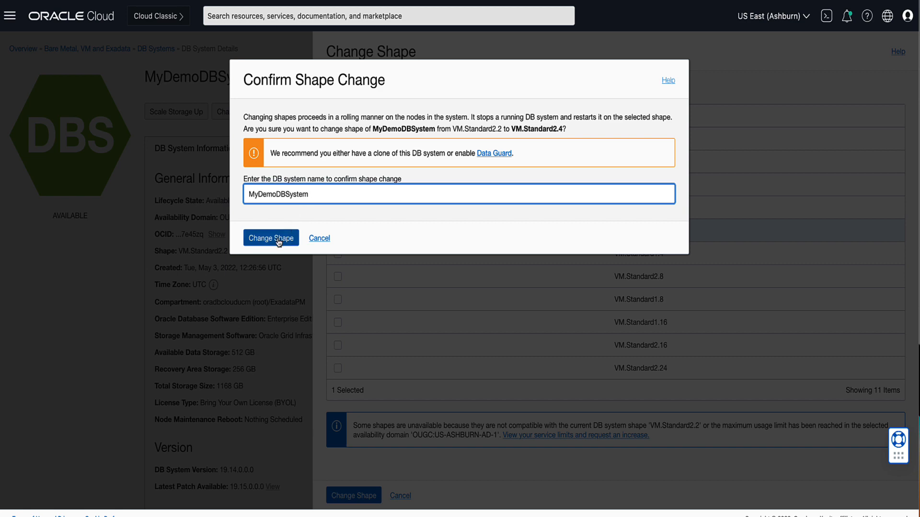
left_click(318, 237)
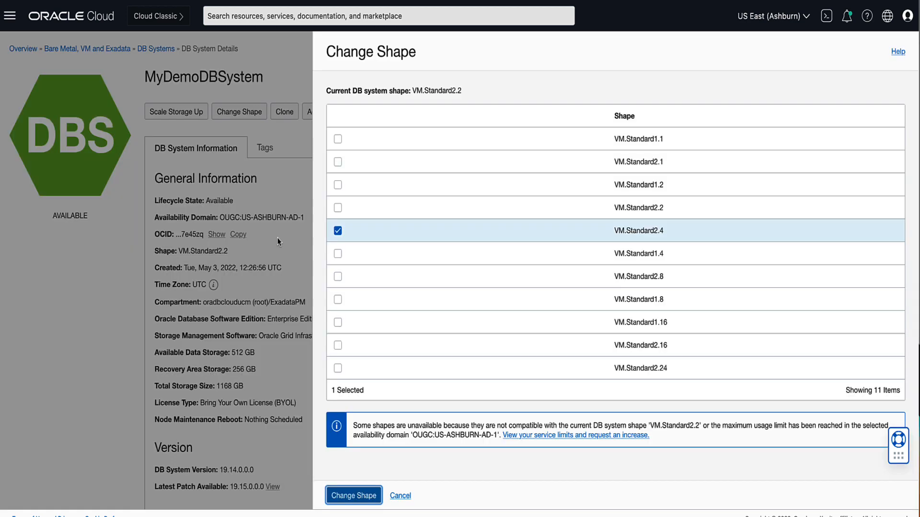
left_click(353, 495)
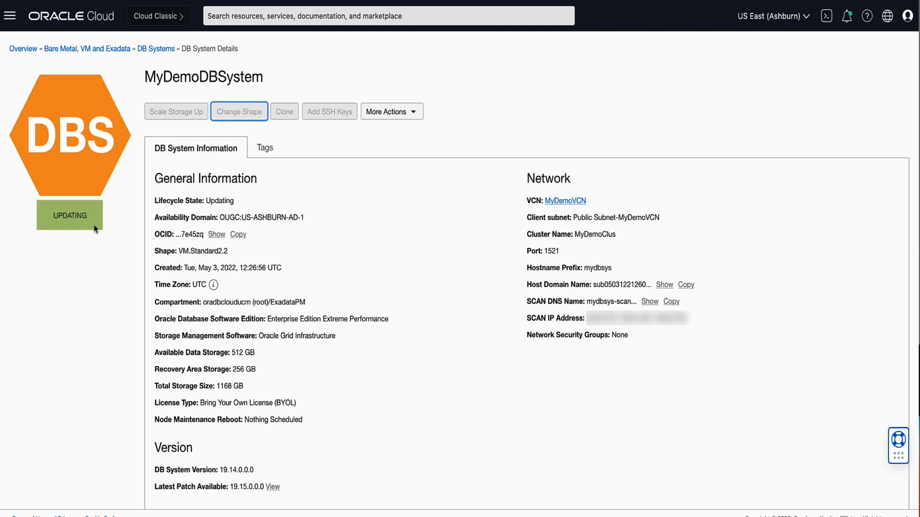
mouse_move(86, 193)
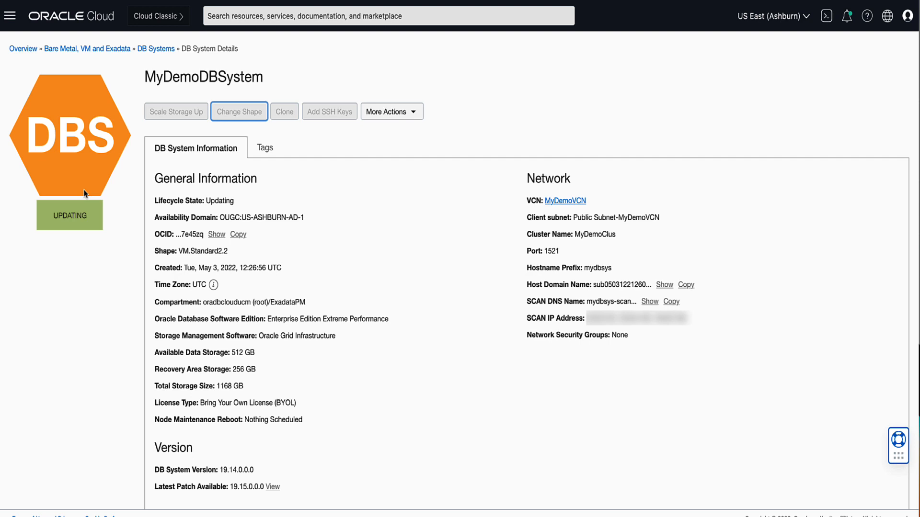
mouse_move(64, 201)
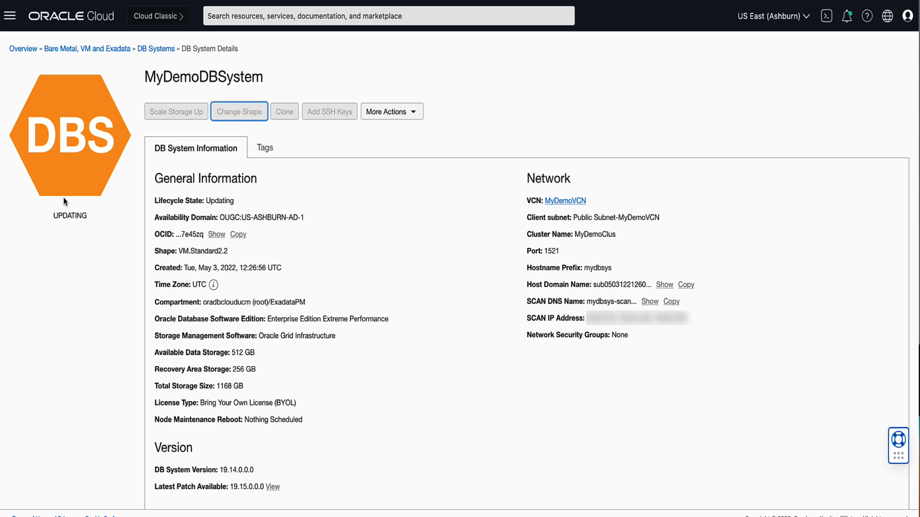
- View MyDemoDBSystem's work requests, showing an Update Shape operation at 0%
scroll("down", 3)
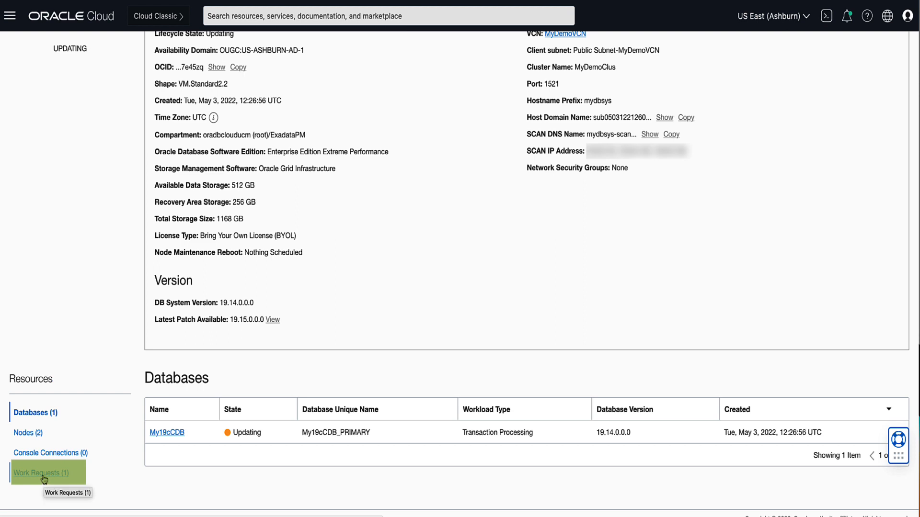
left_click(40, 473)
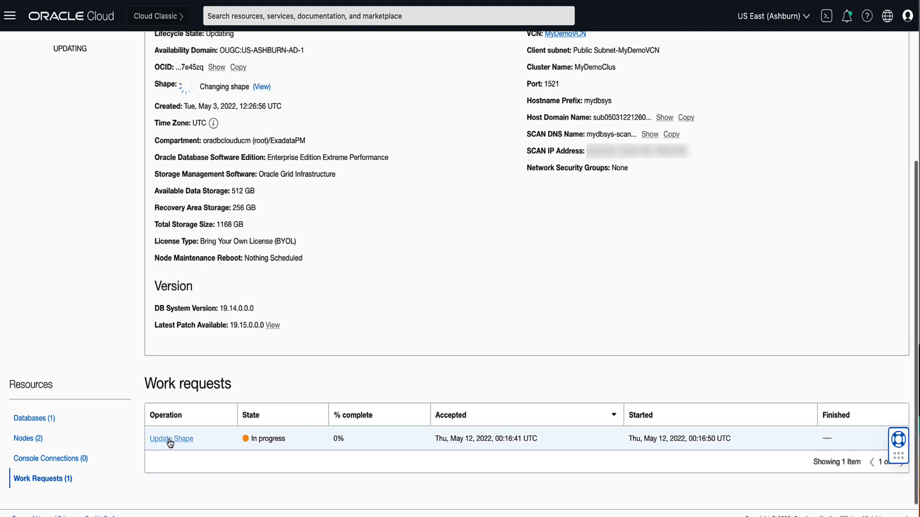
- Inspect the Update Shape work request details with its 'Updating shape.' log message
left_click(172, 439)
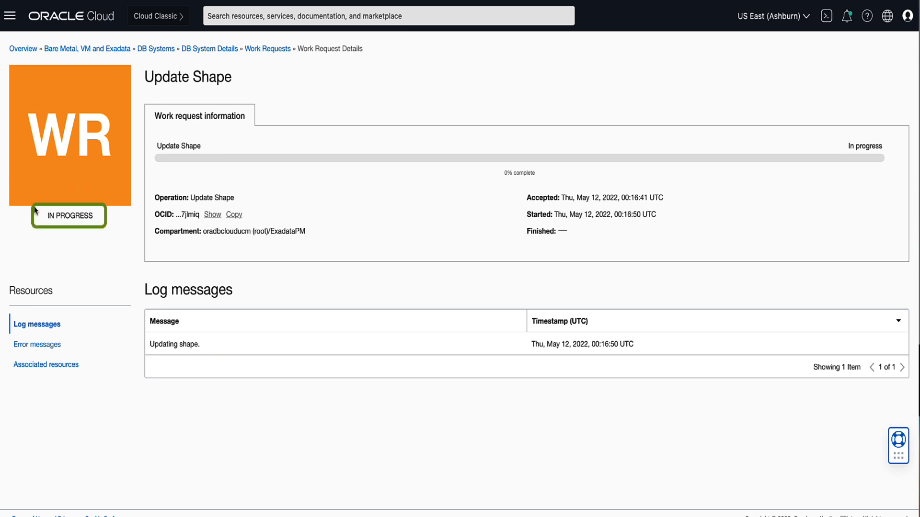
mouse_move(50, 249)
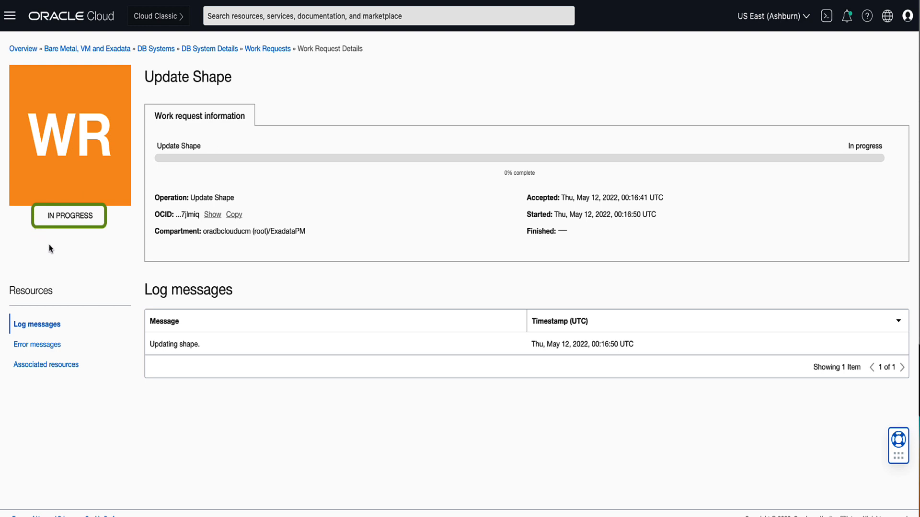
mouse_move(55, 248)
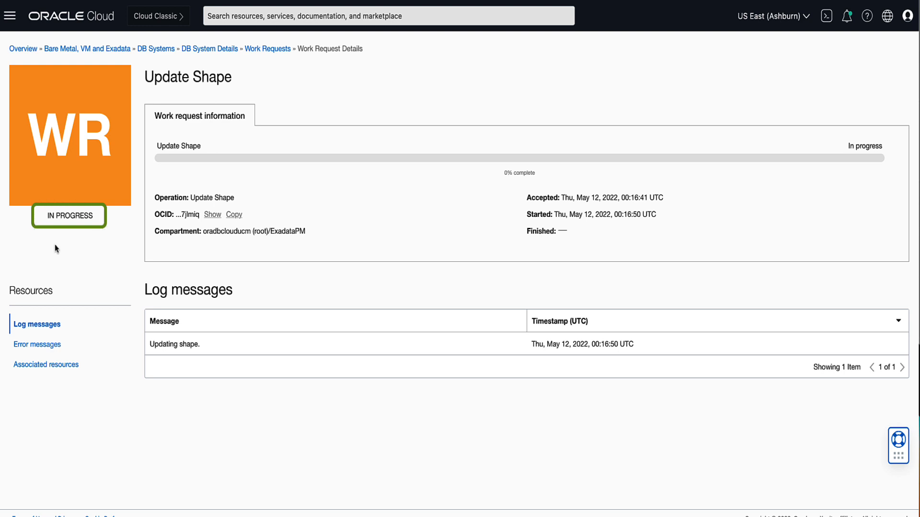
mouse_move(90, 241)
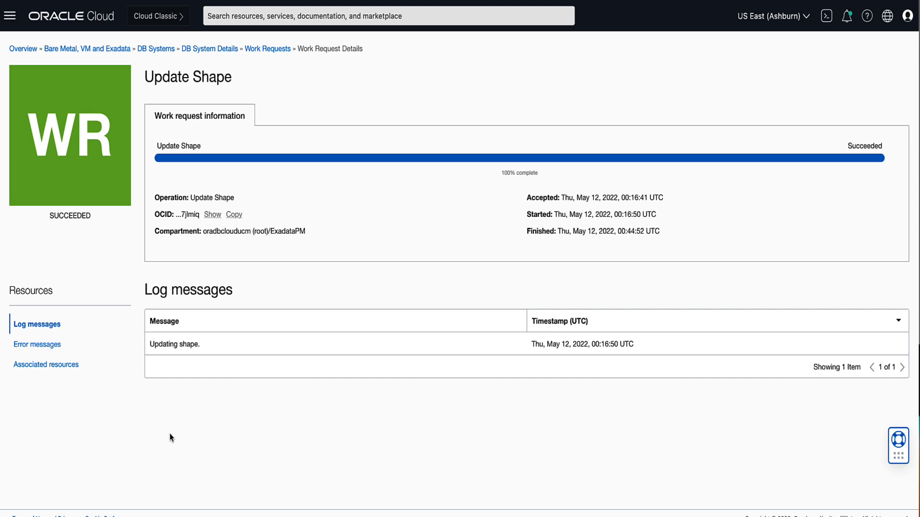
mouse_move(209, 48)
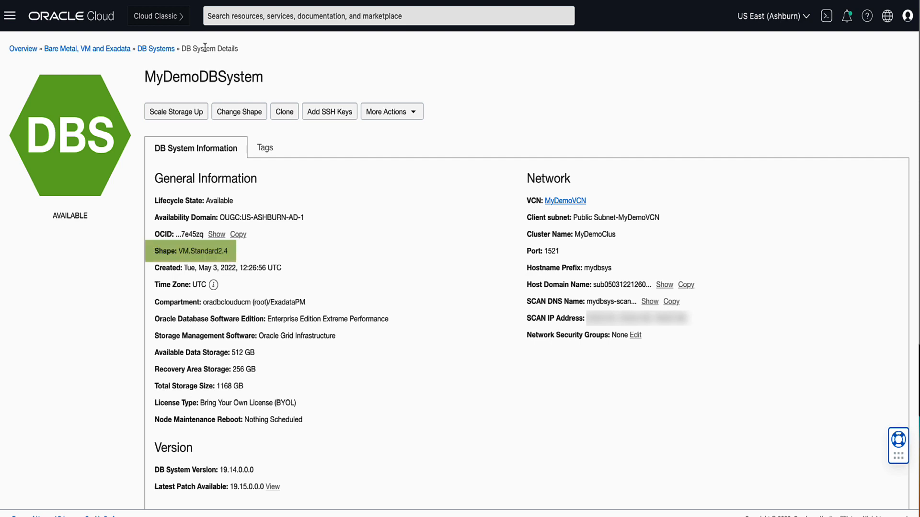
mouse_move(205, 50)
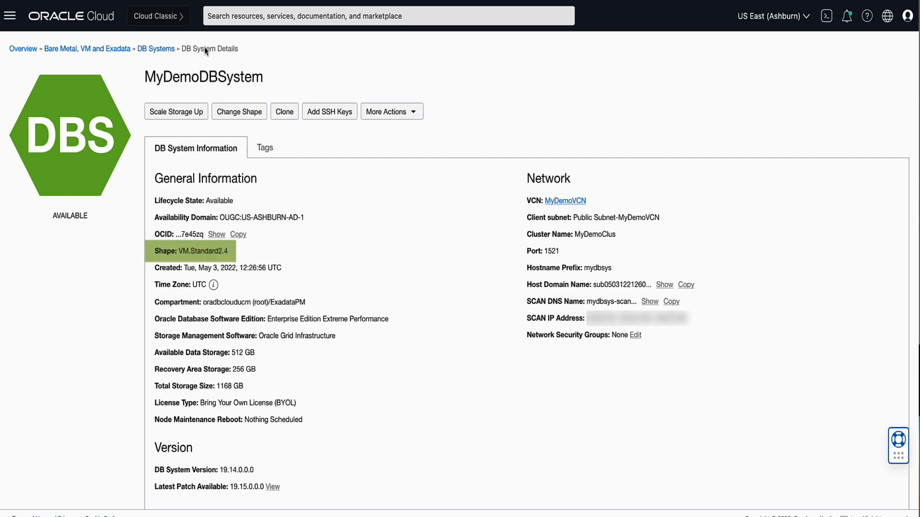